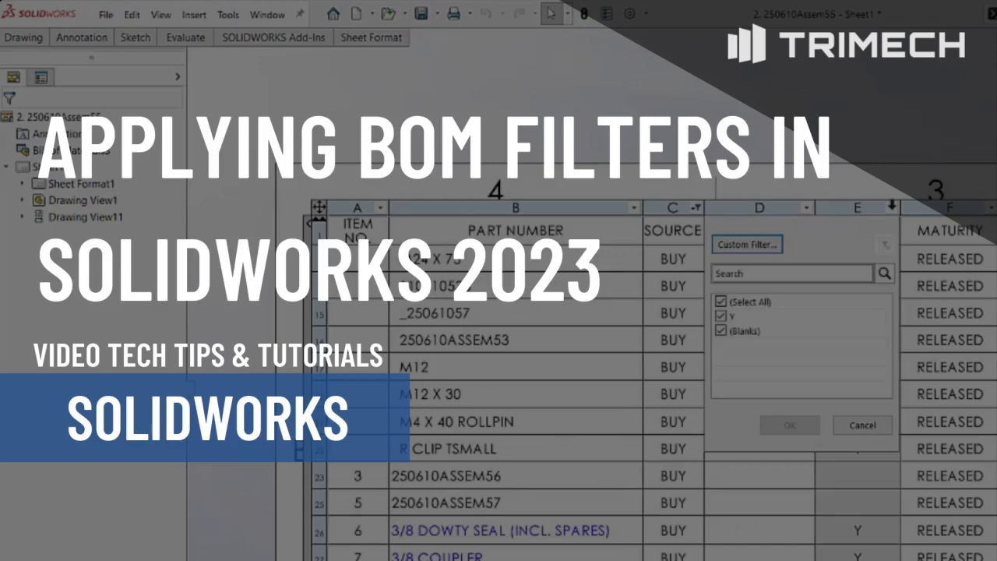
# Activate the BOM table so its column headers and filter arrows appear.
pyautogui.click(795, 424)
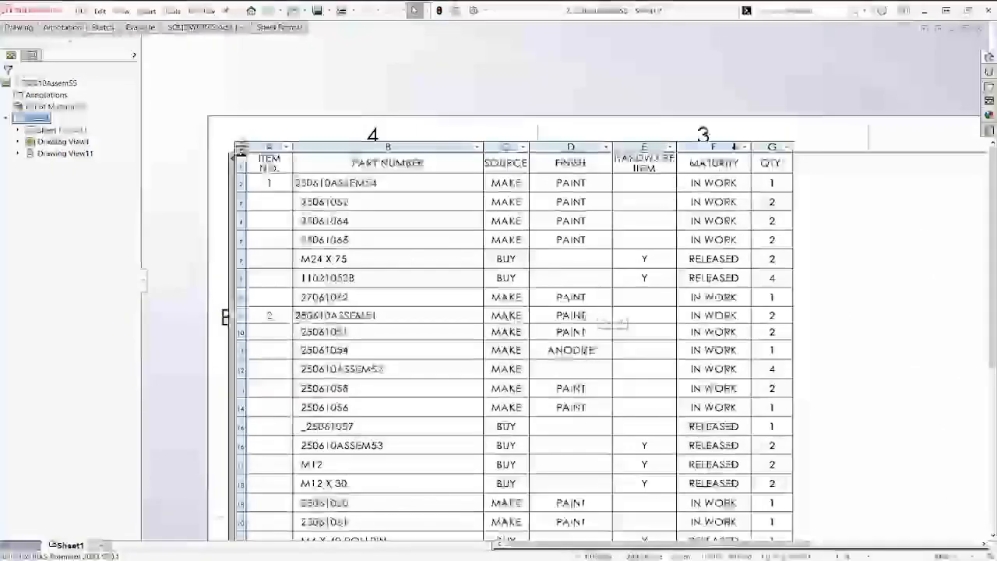
# Filter the MATURITY column to IN WORK only by excluding RELEASED.
pyautogui.click(744, 147)
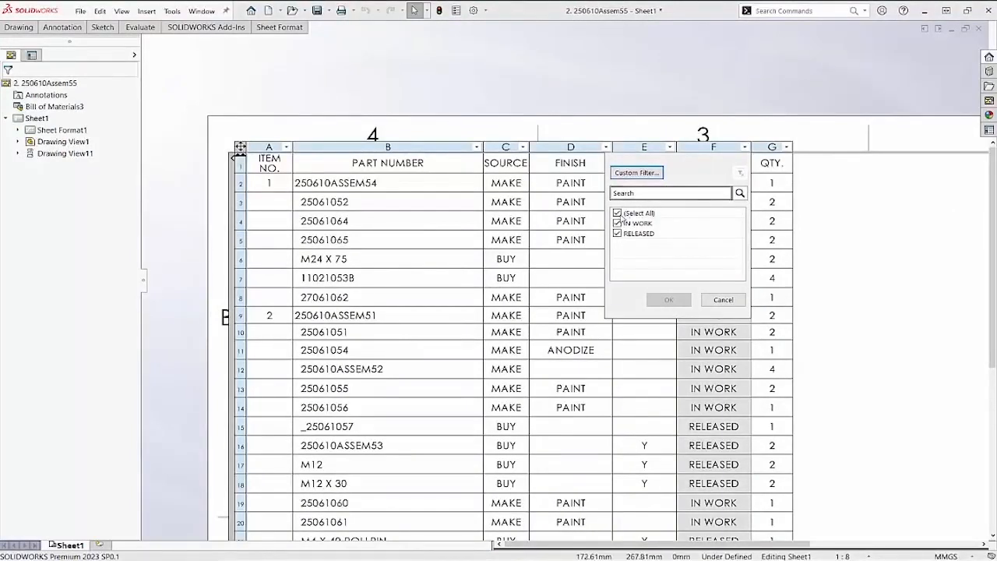
pyautogui.click(616, 212)
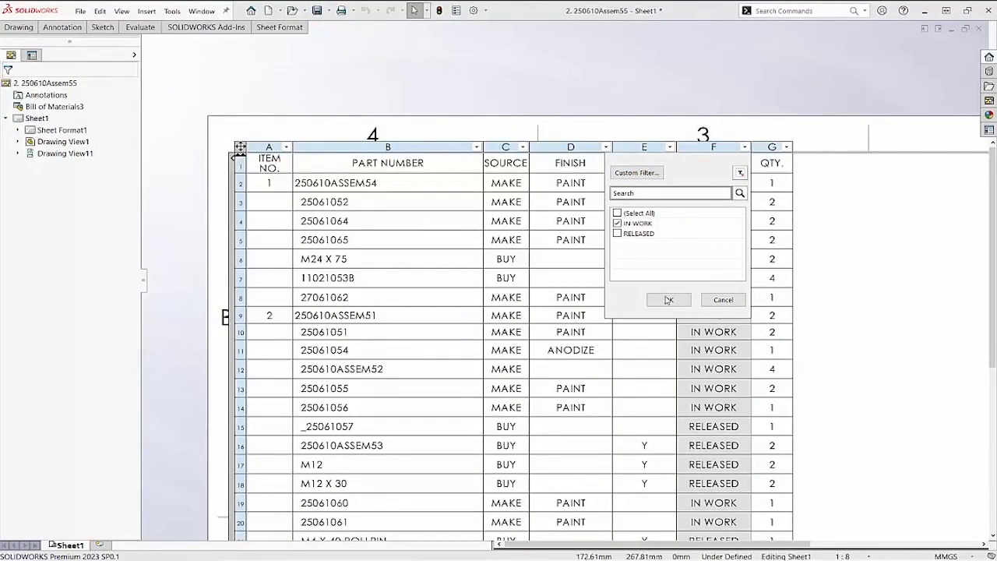
pyautogui.click(667, 299)
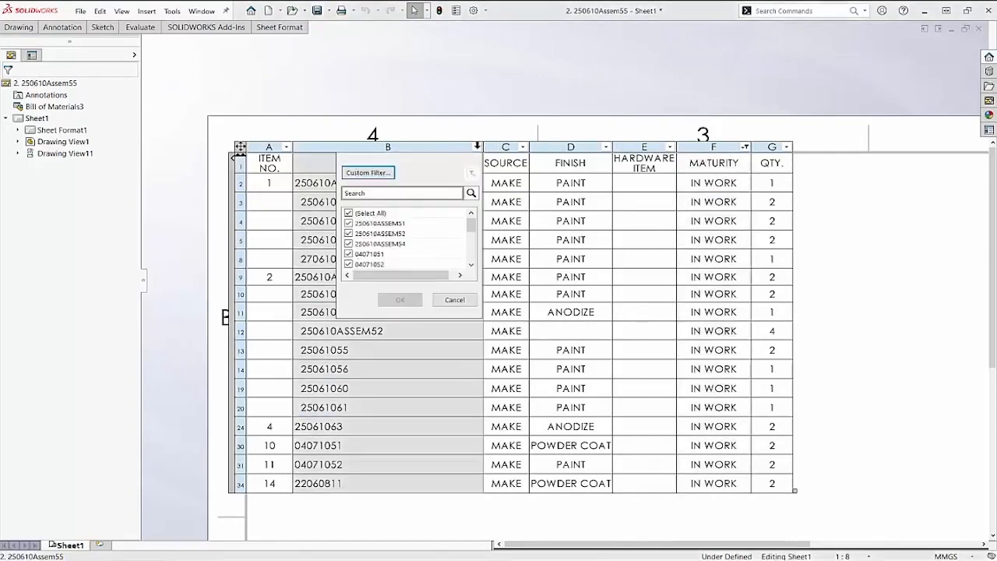
# Search the PART NUMBER filter values for 'assi' before setting up a custom rule.
pyautogui.click(402, 193)
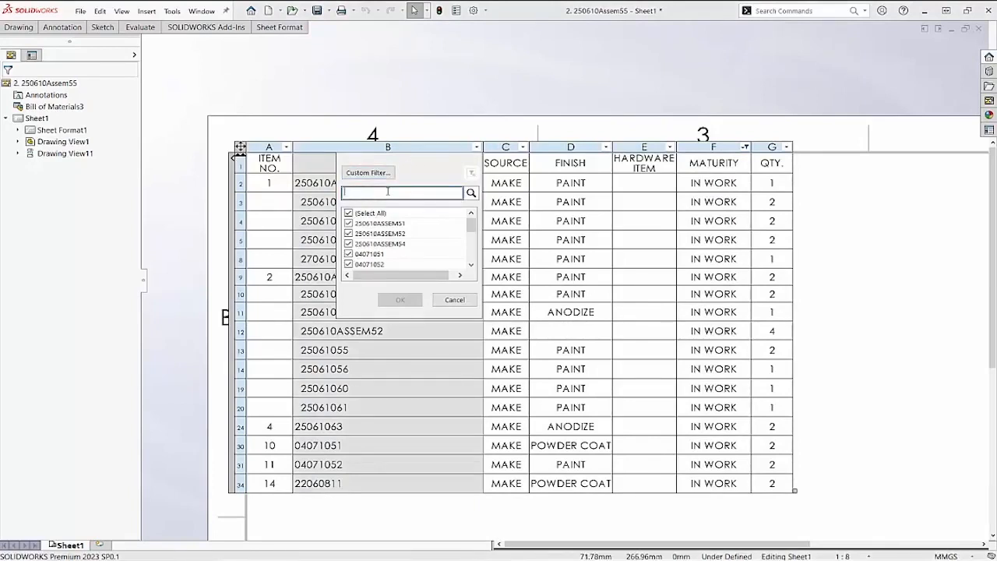
pyautogui.moveTo(390, 192)
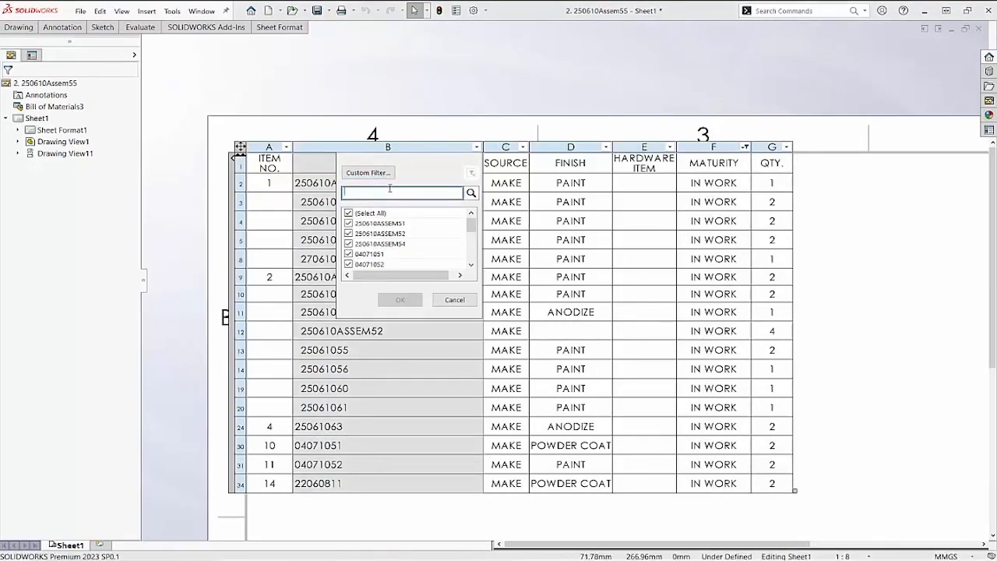
pyautogui.write('assi')
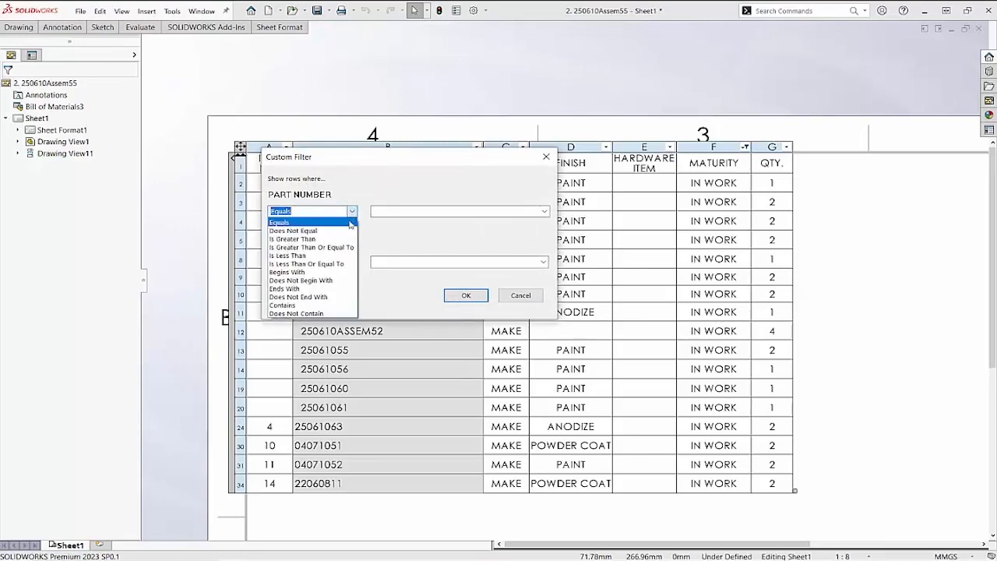
# Apply a custom filter keeping part numbers that begin with 250.
pyautogui.click(288, 271)
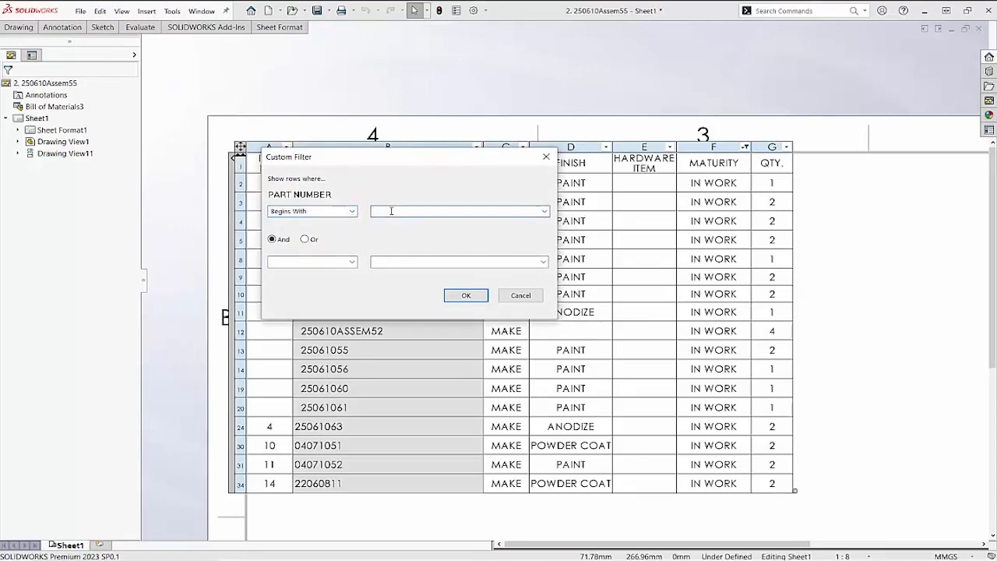
pyautogui.write('250')
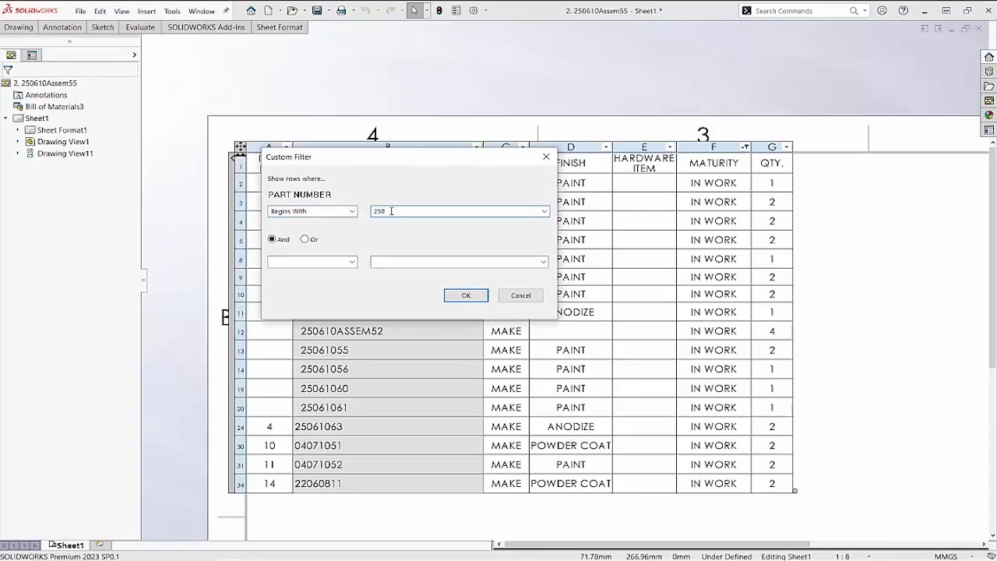
pyautogui.click(466, 296)
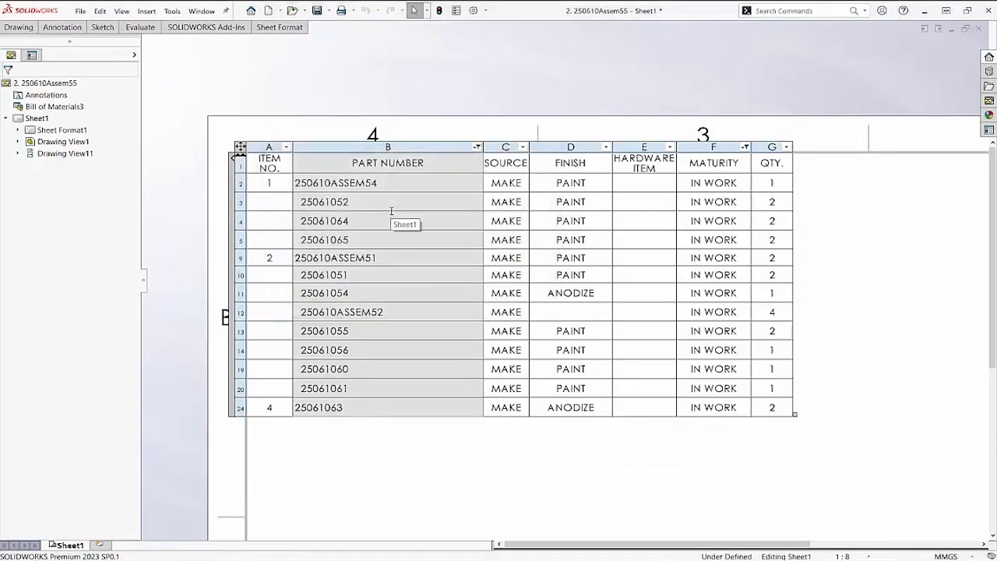
pyautogui.moveTo(418, 202)
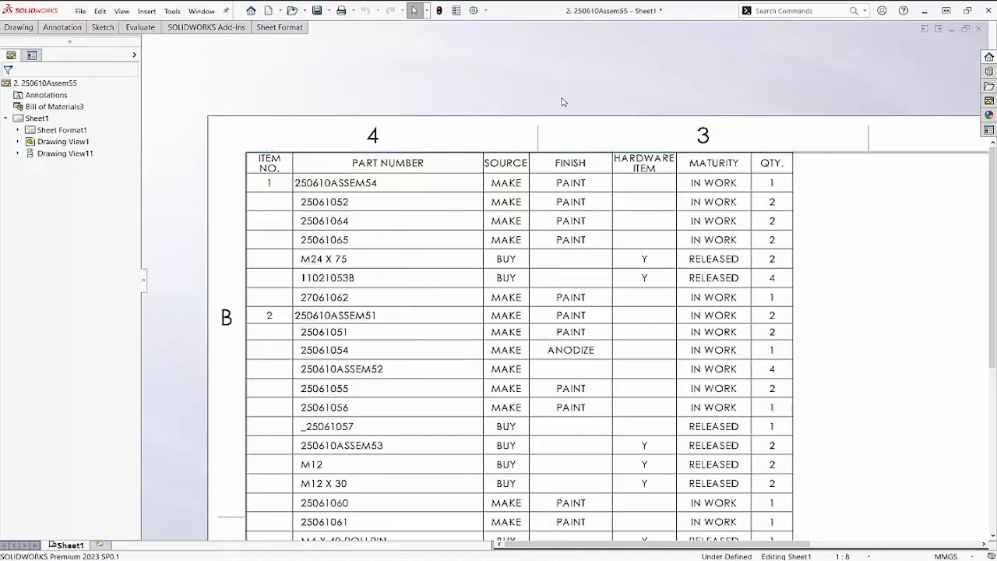
pyautogui.moveTo(527, 131)
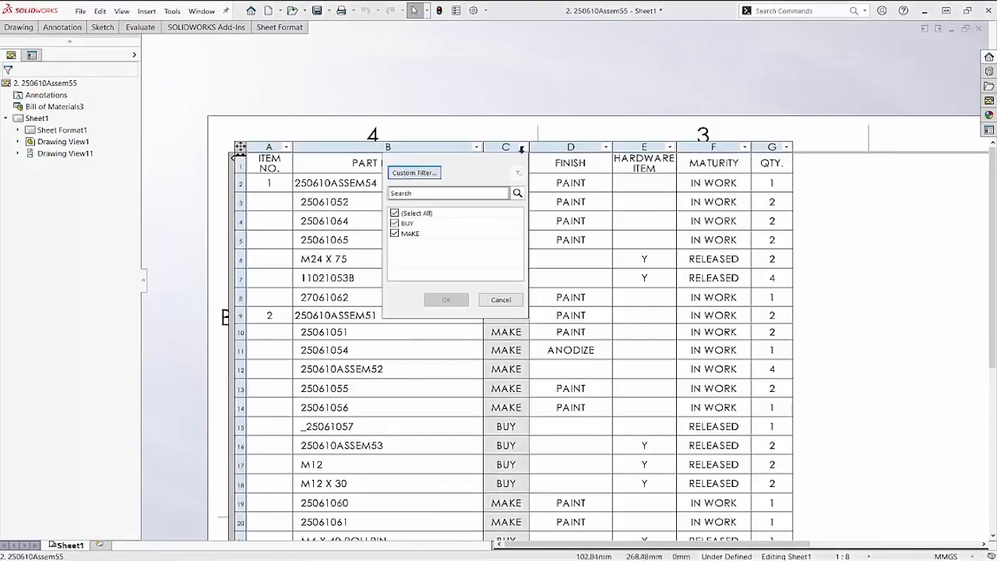
# Filter the SOURCE column to BUY only by excluding MAKE.
pyautogui.click(395, 212)
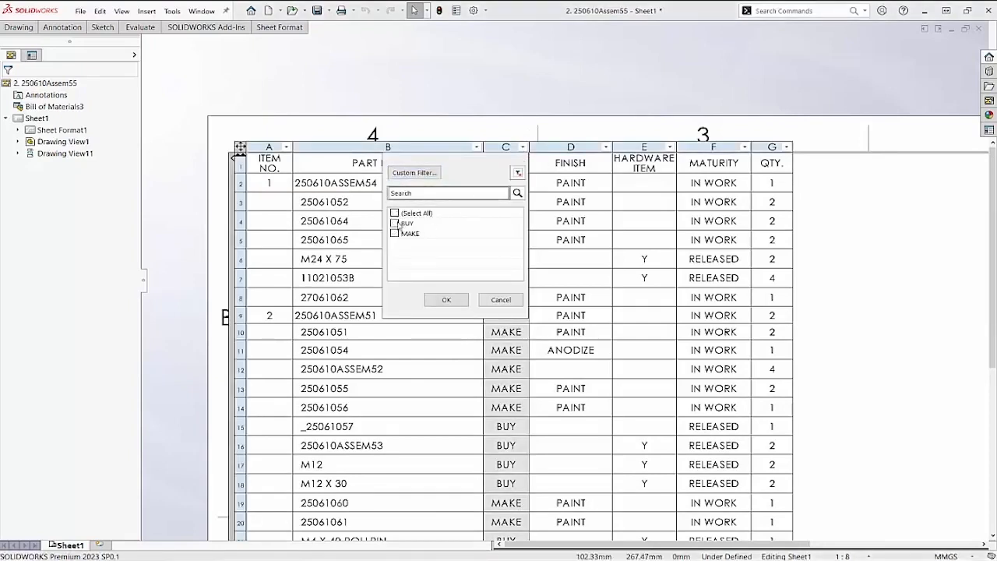
pyautogui.click(445, 299)
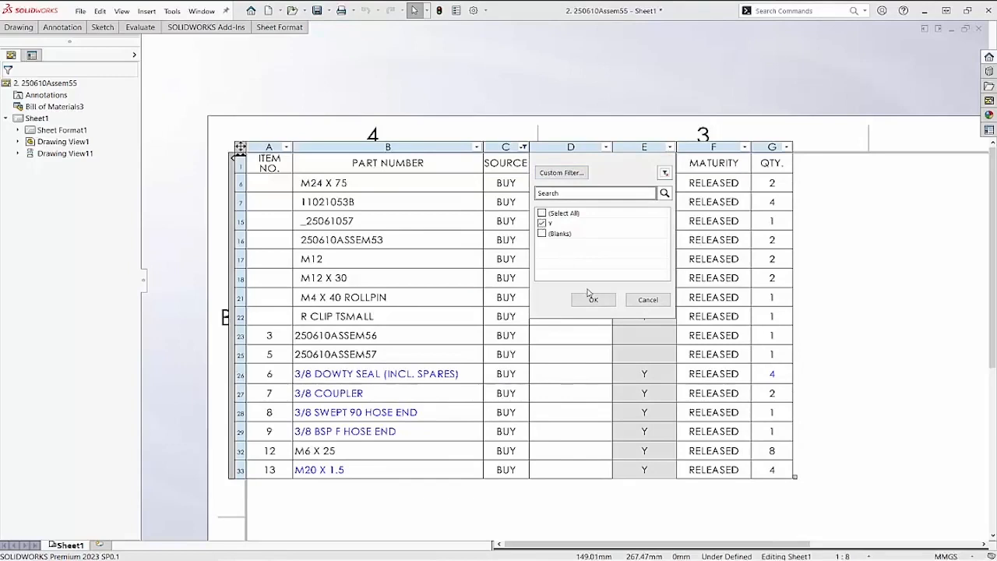
# Keep only hardware items marked Y, then bring up actions for the FINISH column.
pyautogui.click(593, 299)
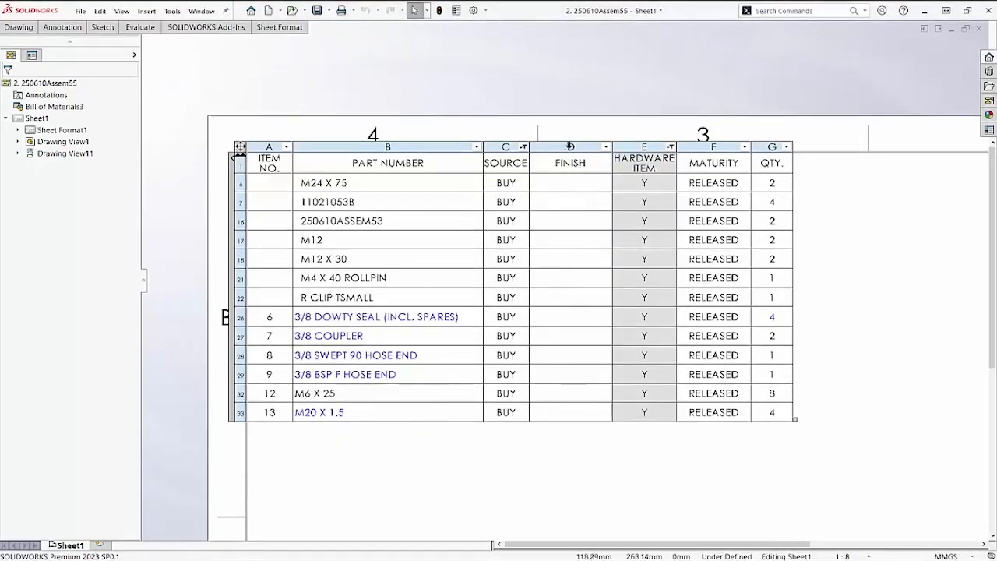
pyautogui.rightClick(568, 146)
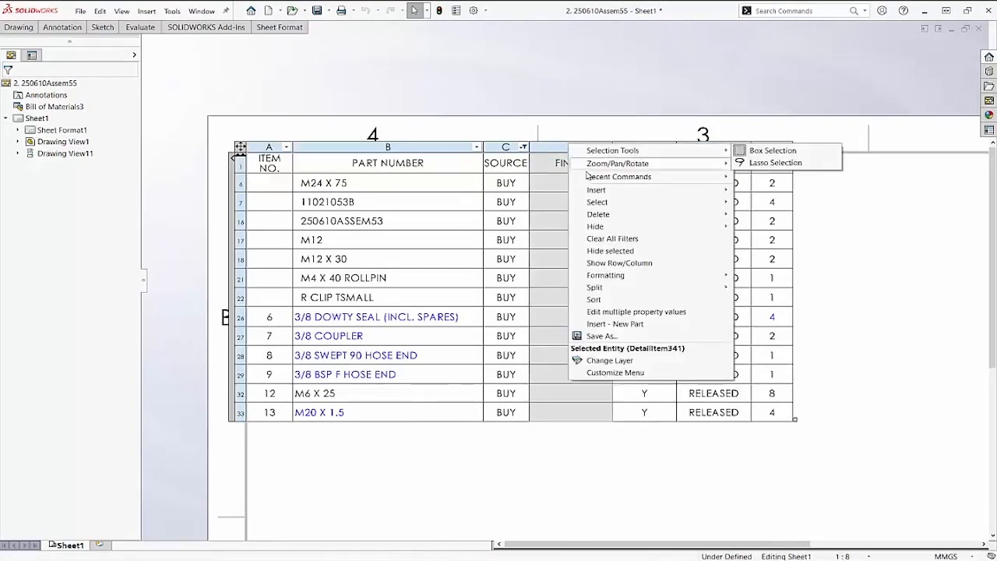
pyautogui.moveTo(595, 228)
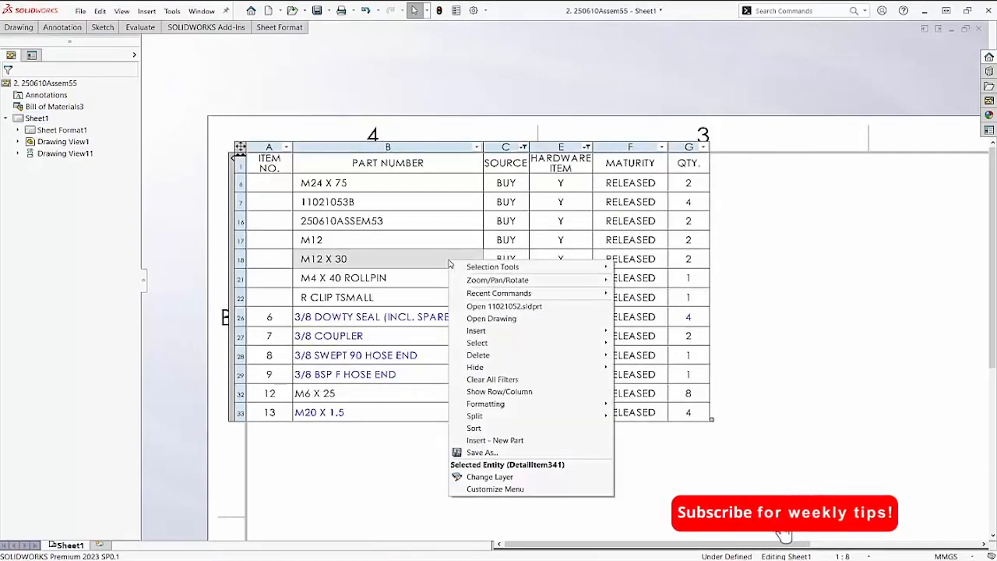
# Save the filtered BOM table as an Excel (*.xls) file.
pyautogui.click(480, 452)
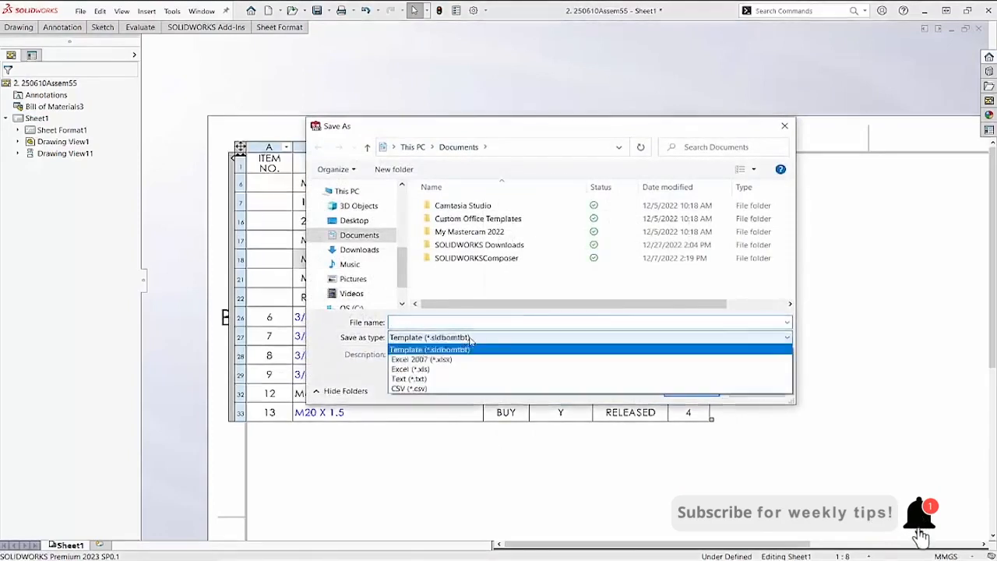
pyautogui.moveTo(449, 372)
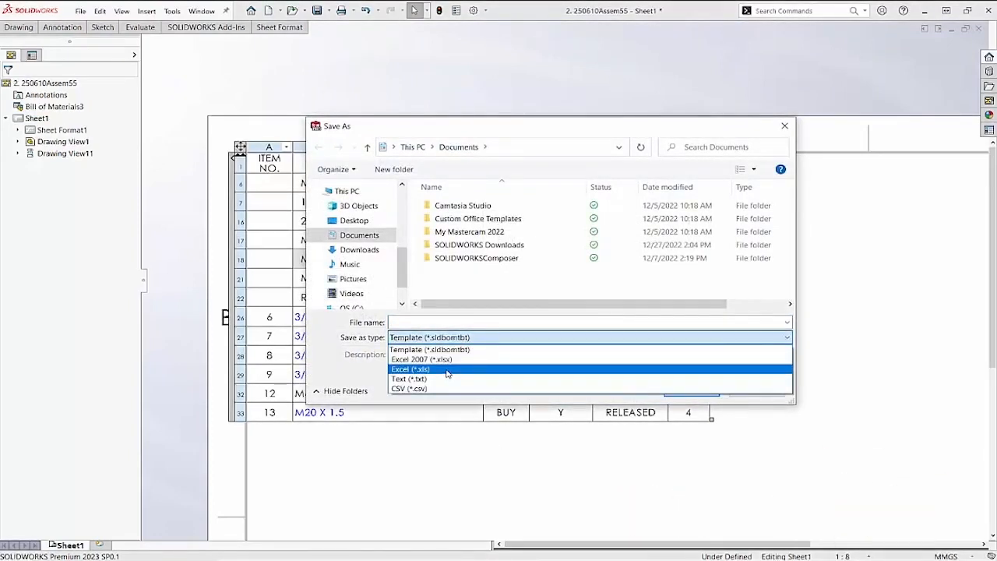
pyautogui.click(407, 370)
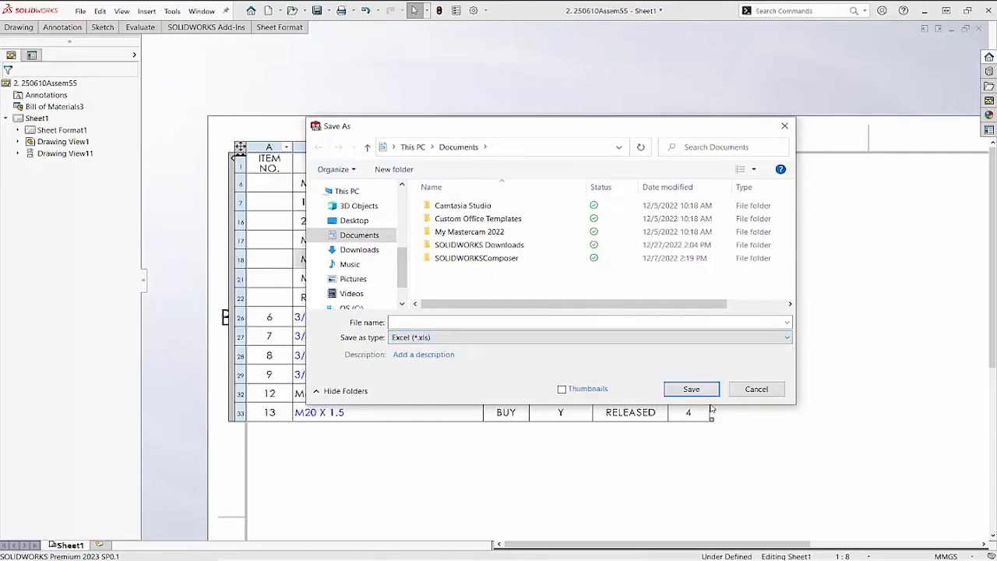
pyautogui.click(757, 390)
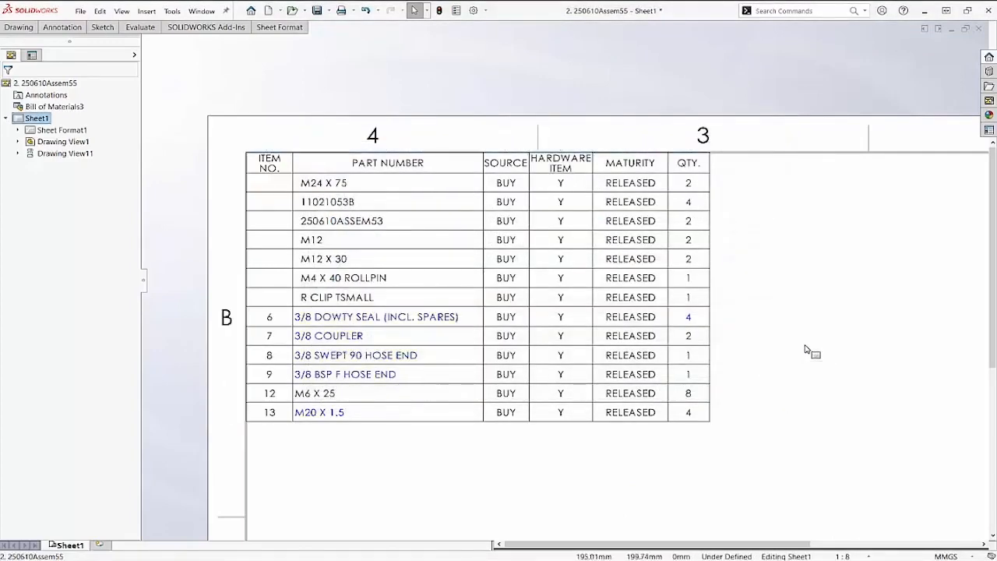